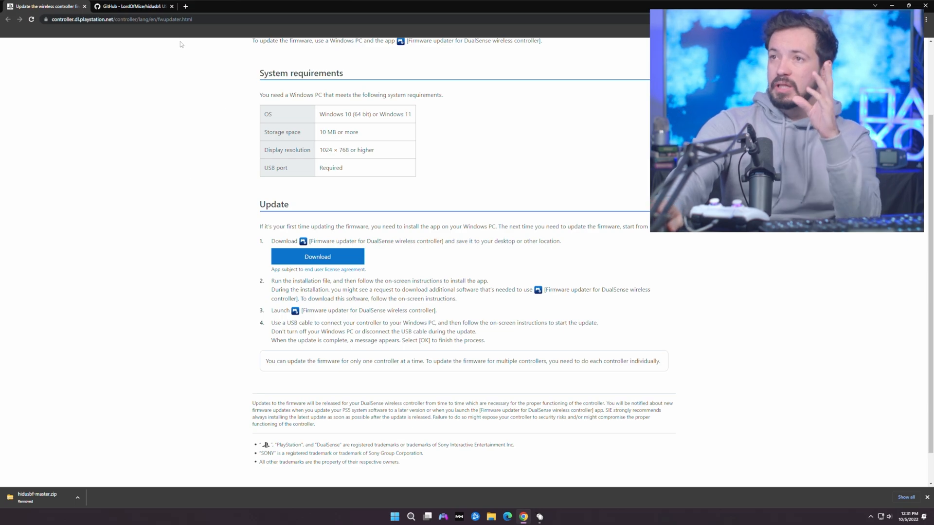
mouse_move(177, 233)
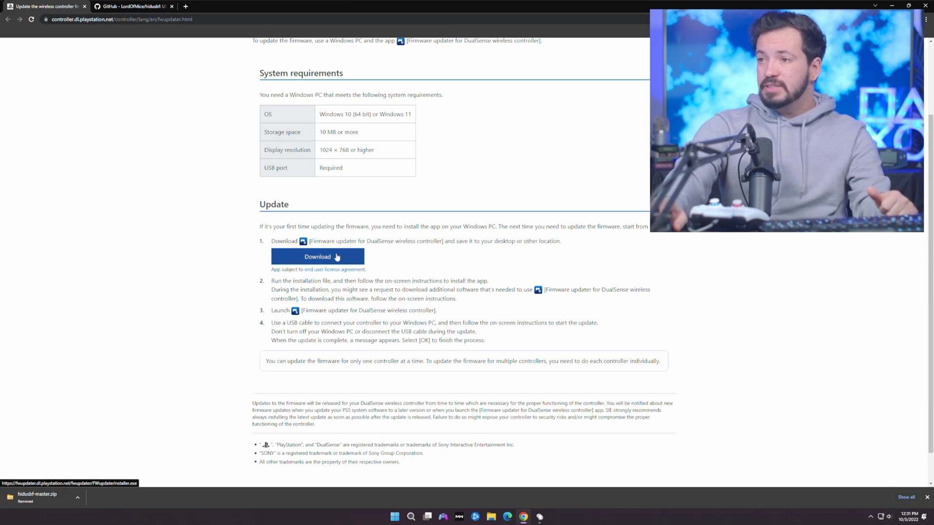
Run FWupdaterInstaller.exe through Modify and Install, then finish to launch the DualSense updater
left_click(317, 257)
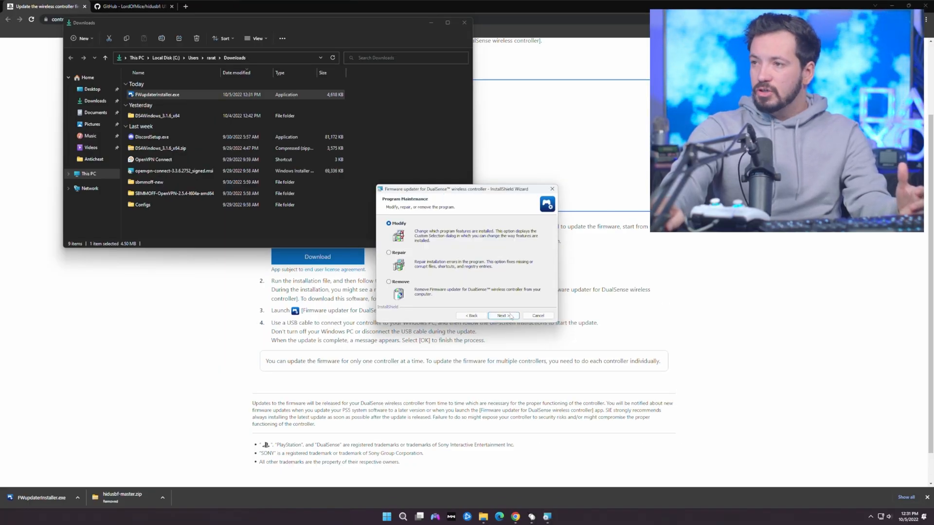
left_click(502, 315)
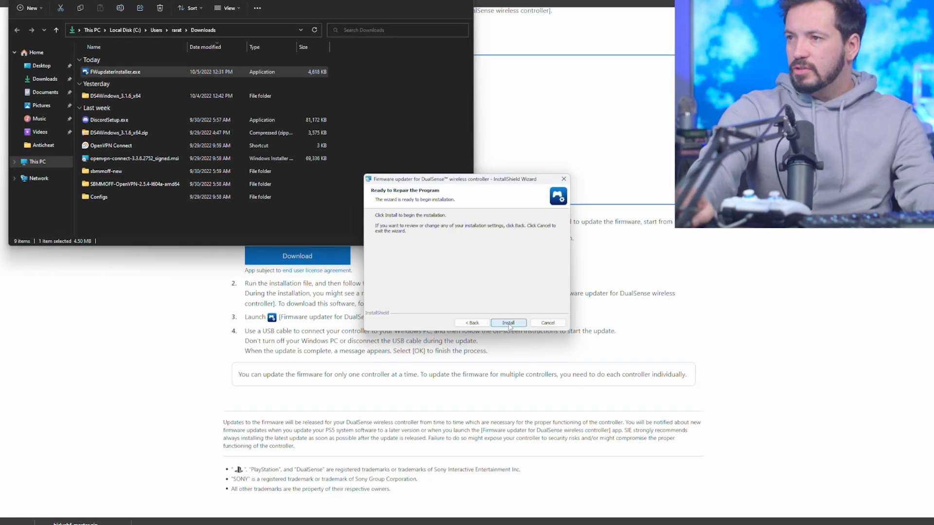
left_click(508, 322)
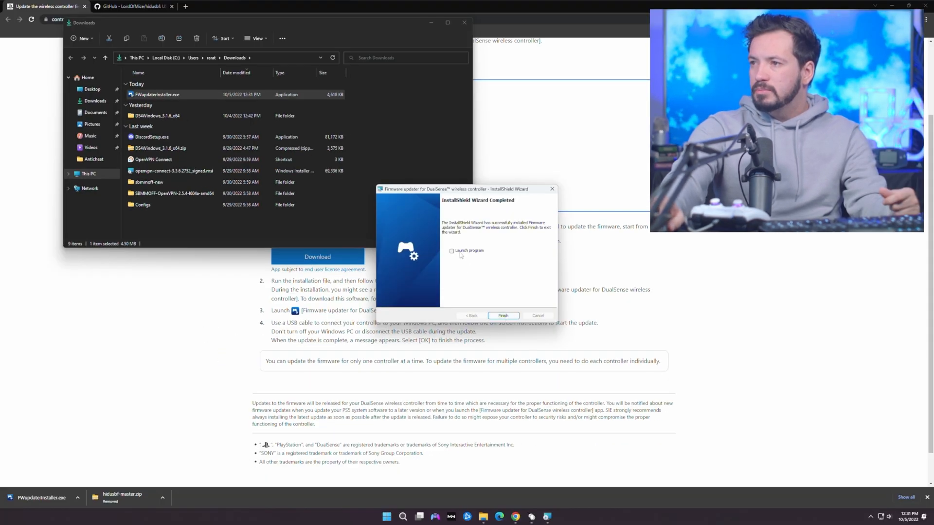
left_click(502, 316)
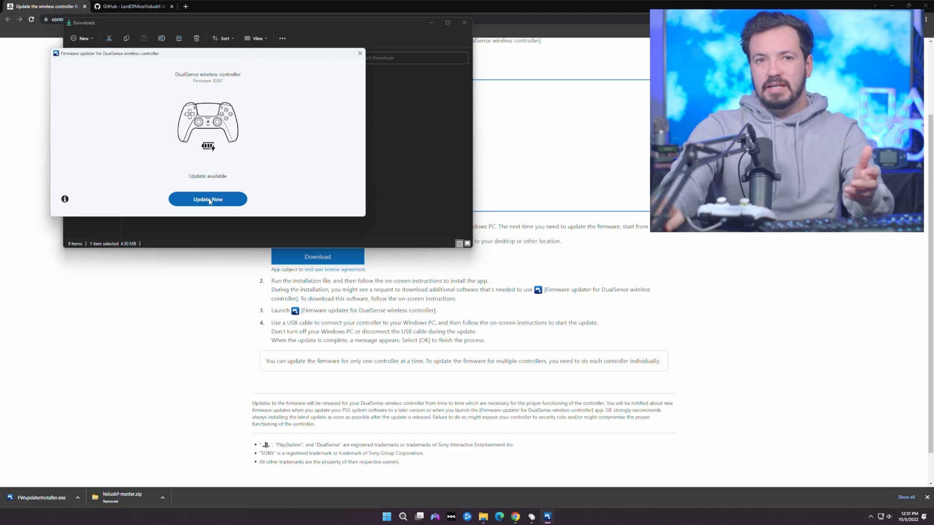
Update the DualSense controller firmware, confirm completion, and close the updater
left_click(207, 199)
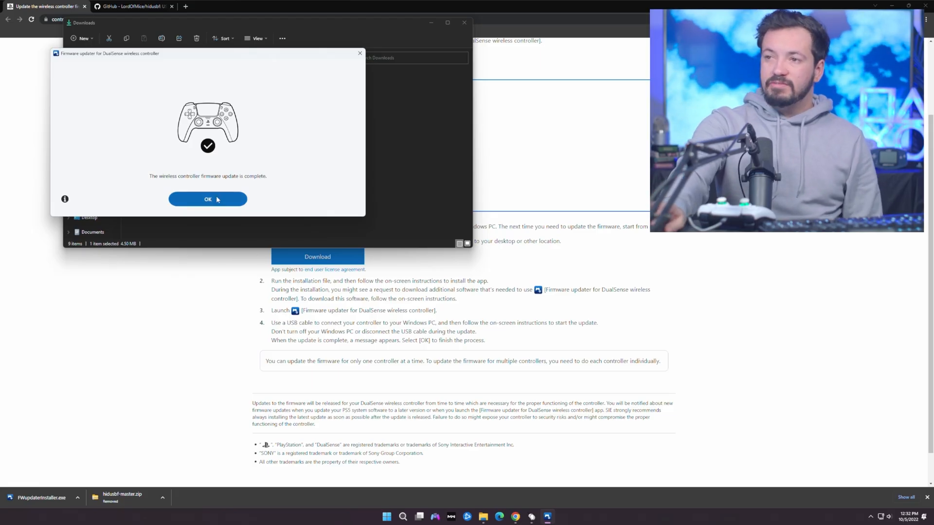
left_click(207, 199)
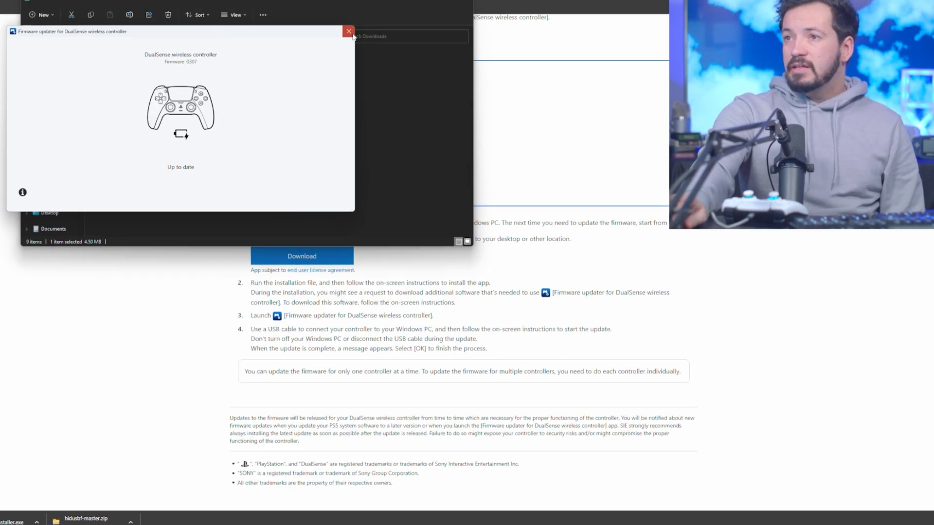
left_click(348, 32)
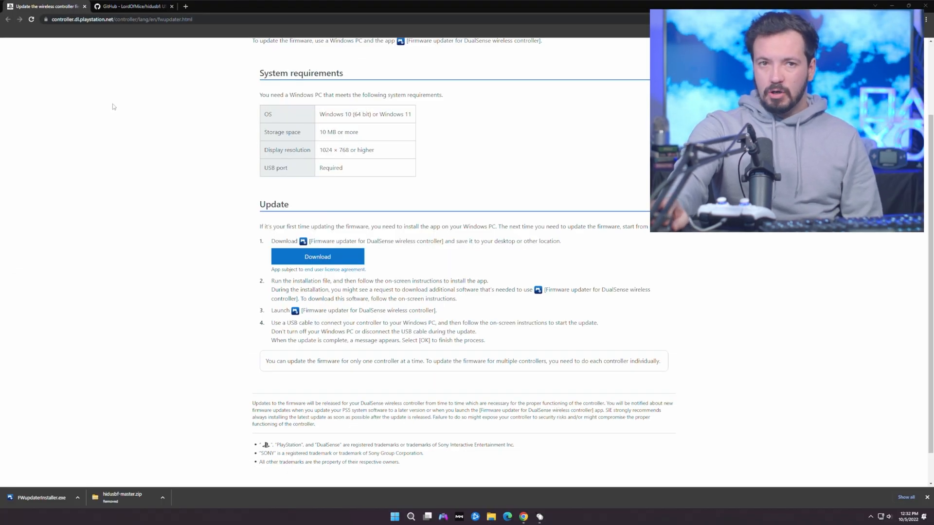
Download the hidusbf repository from its GitHub page as a ZIP
left_click(131, 6)
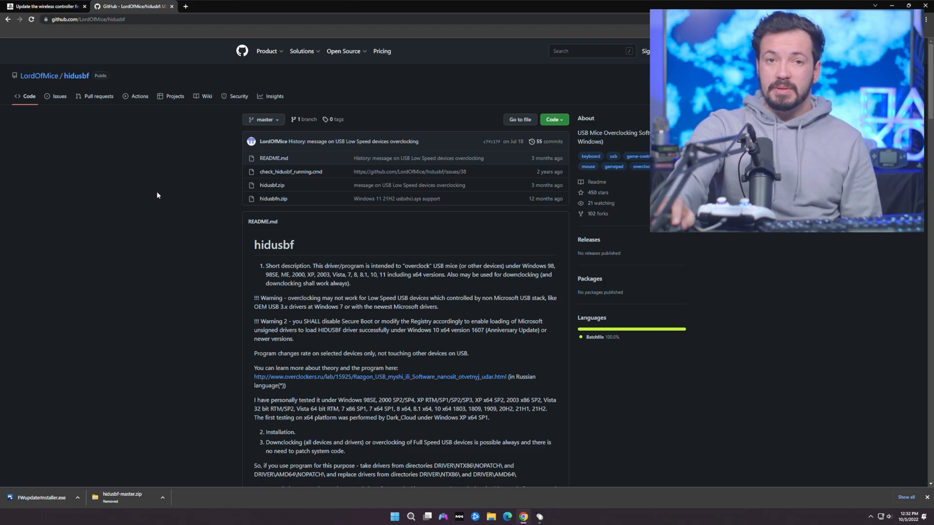
mouse_move(353, 141)
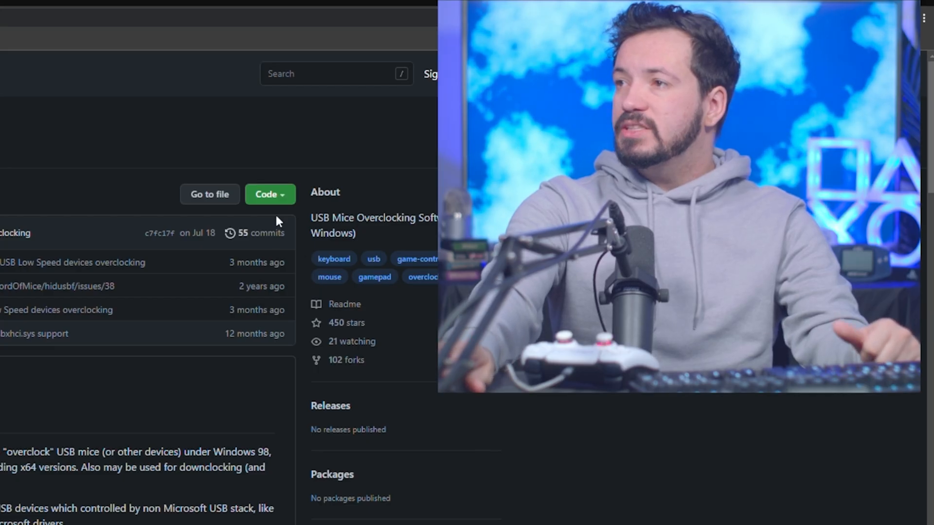
left_click(553, 119)
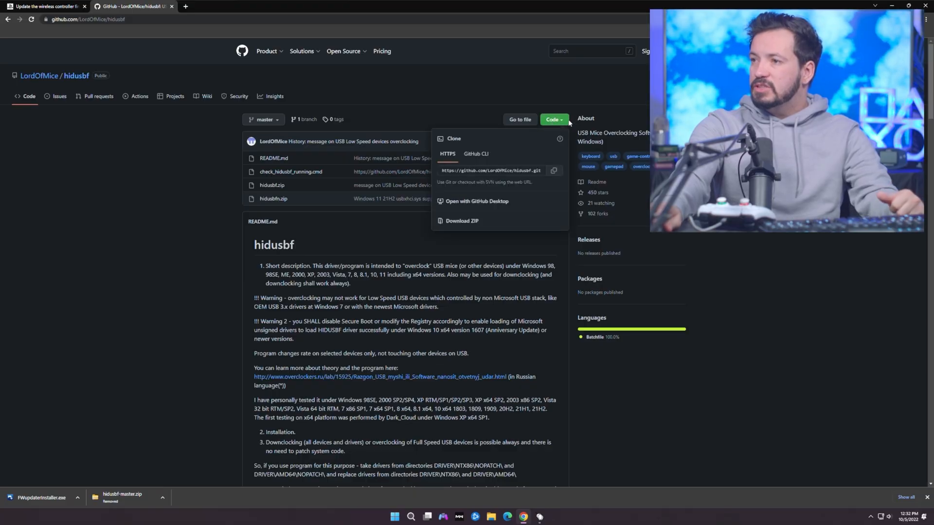
left_click(462, 220)
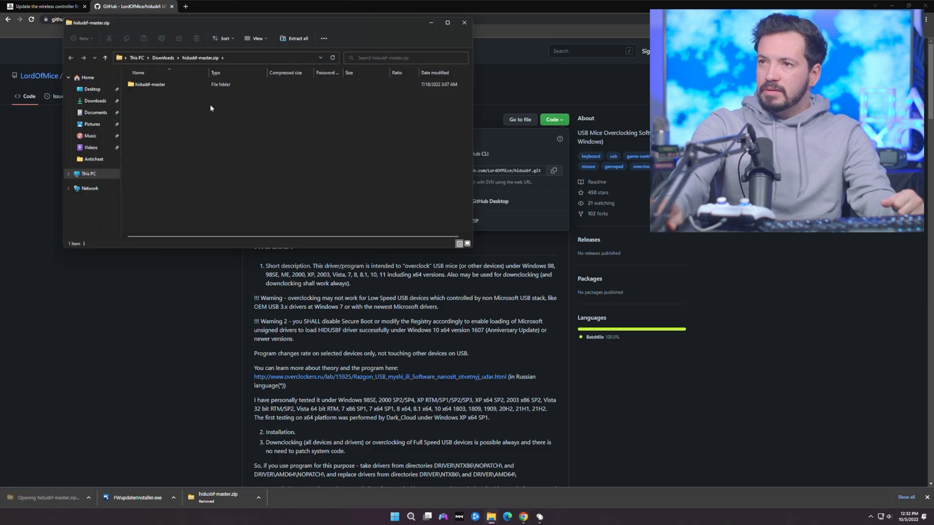
Extract hidusbf.zip and run DRIVER\Setup.exe, allowing the unverified program
right_click(152, 93)
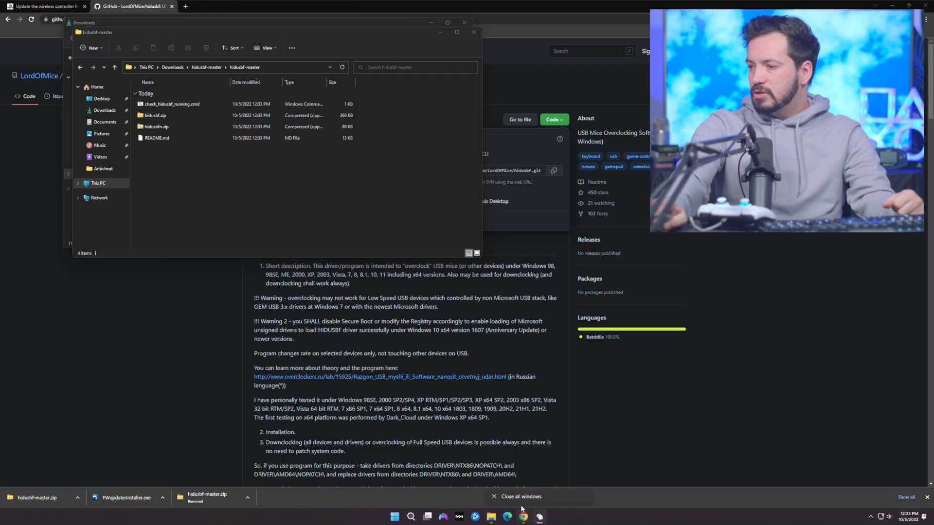
right_click(155, 115)
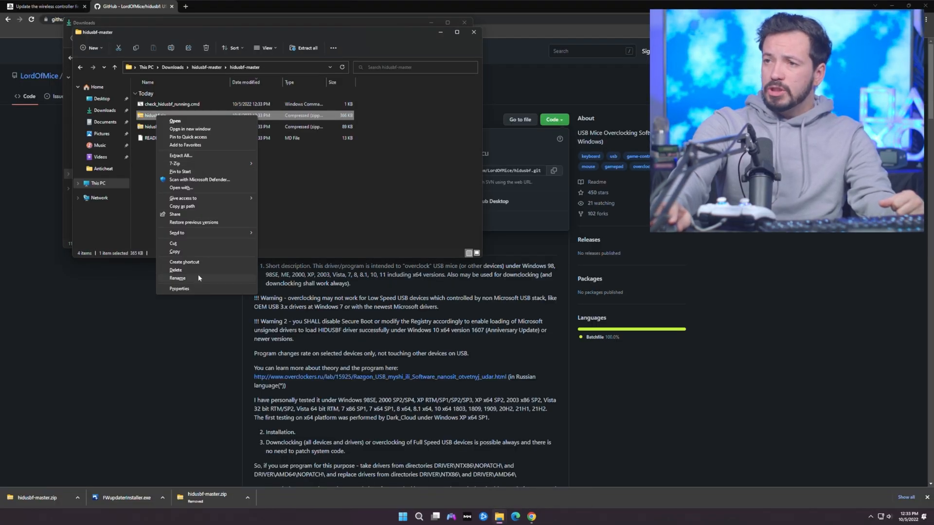
left_click(180, 156)
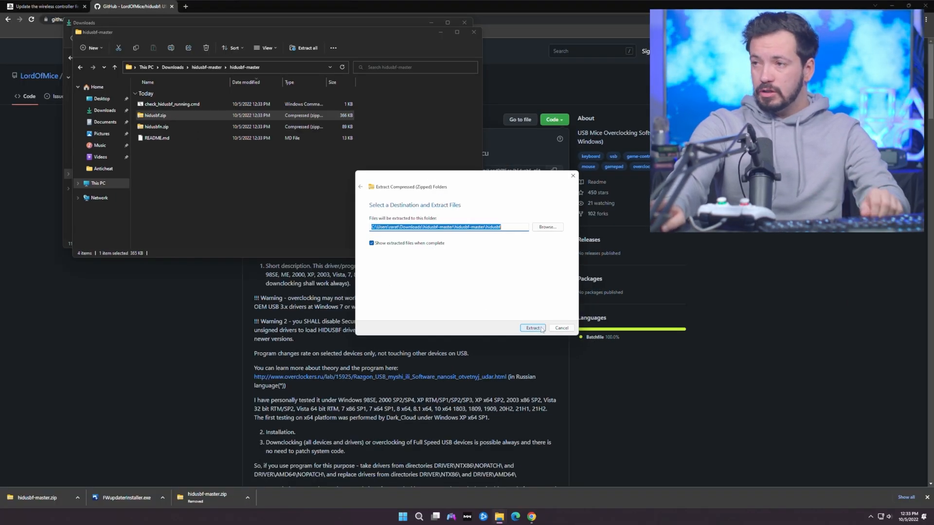
left_click(531, 328)
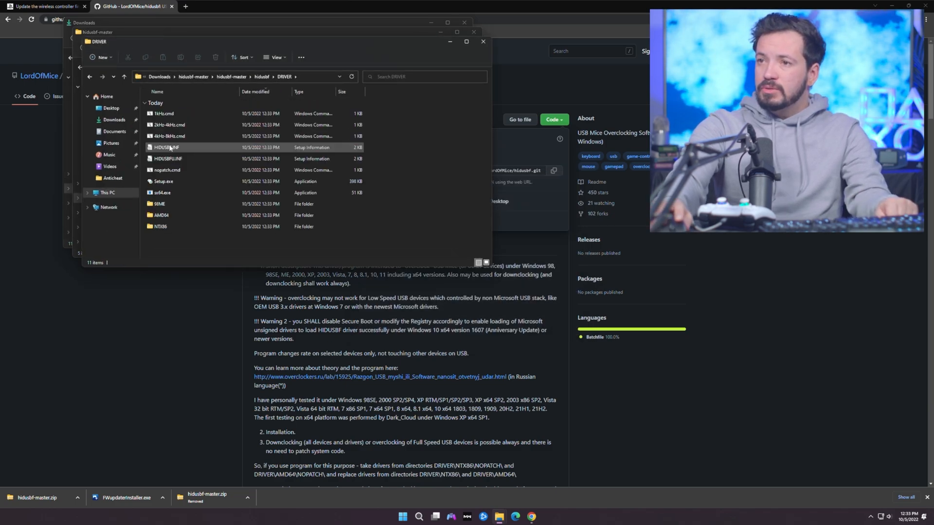
double_click(164, 181)
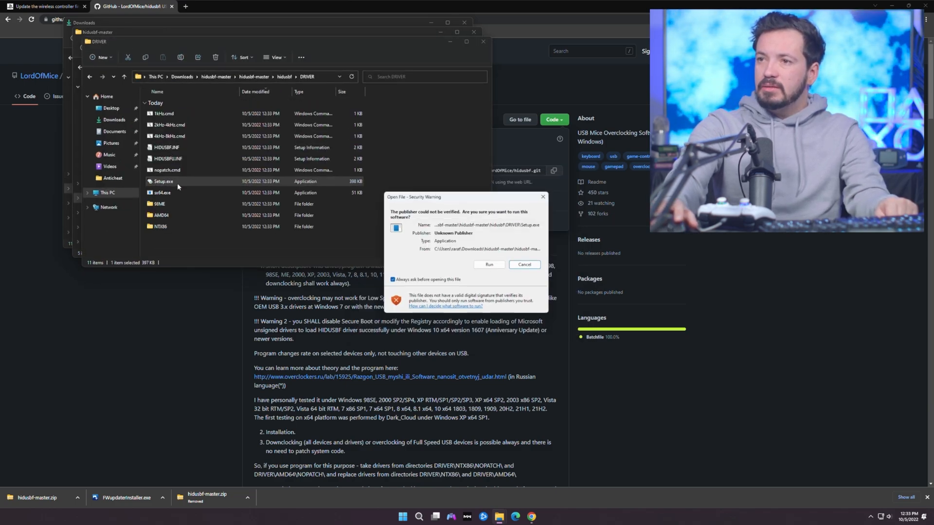
left_click(489, 264)
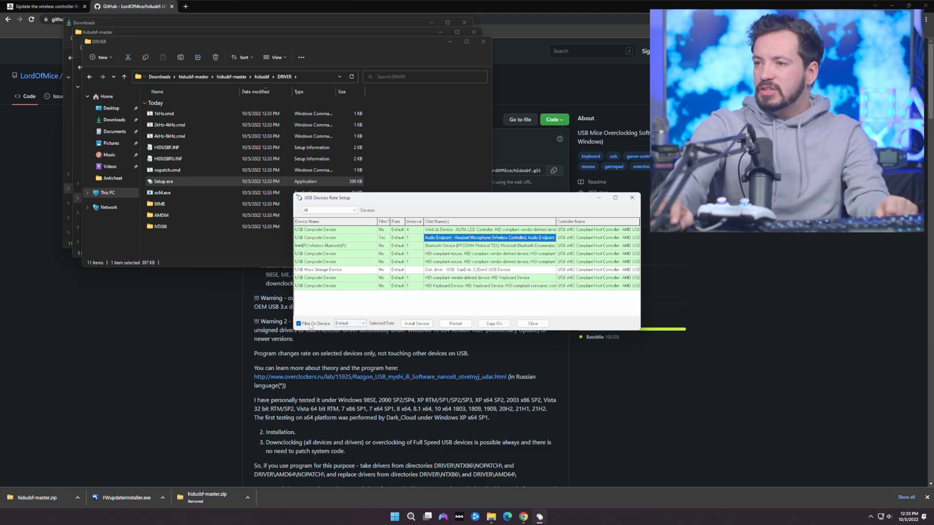
Set the Wireless Controller composite device to filtered with rate 8000
left_click(299, 323)
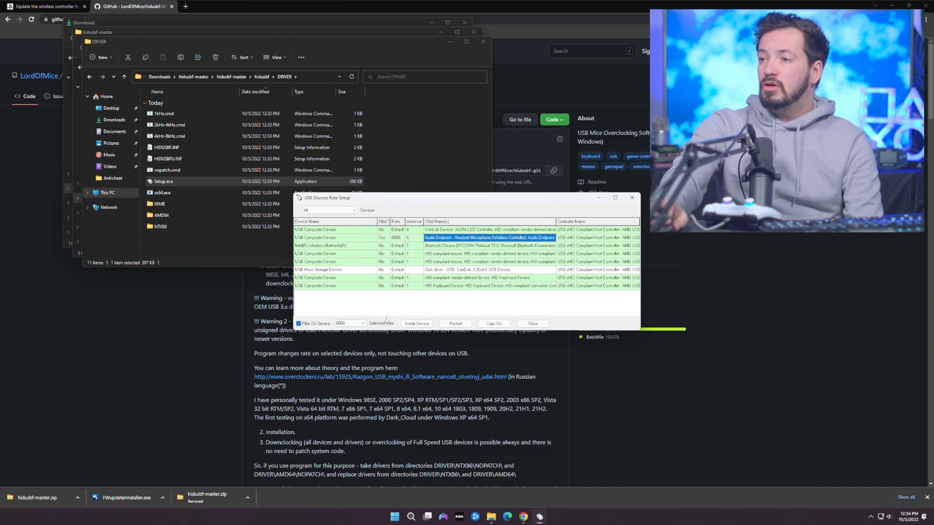
left_click(416, 324)
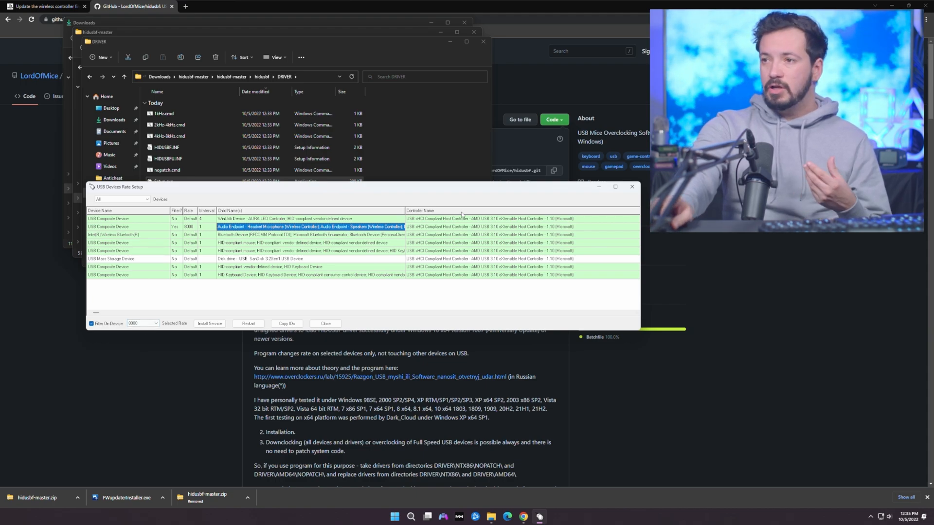
mouse_move(303, 260)
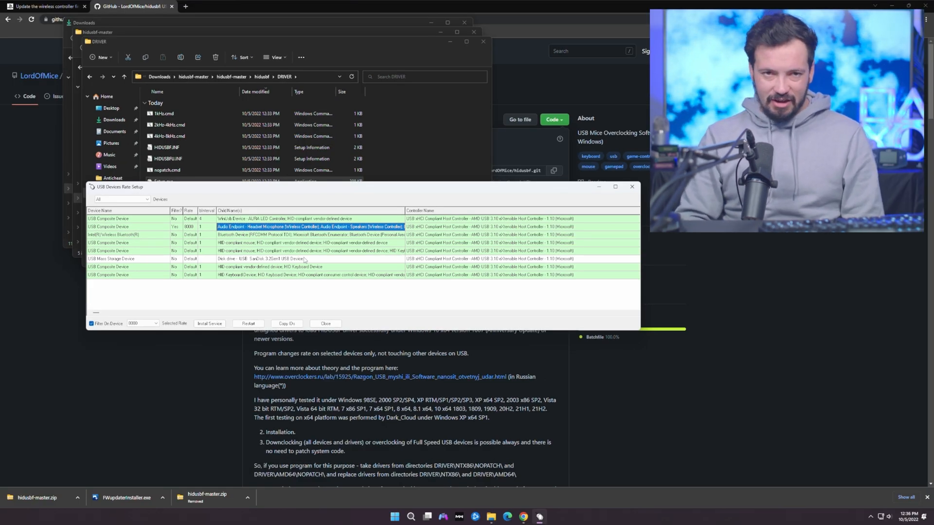
mouse_move(256, 301)
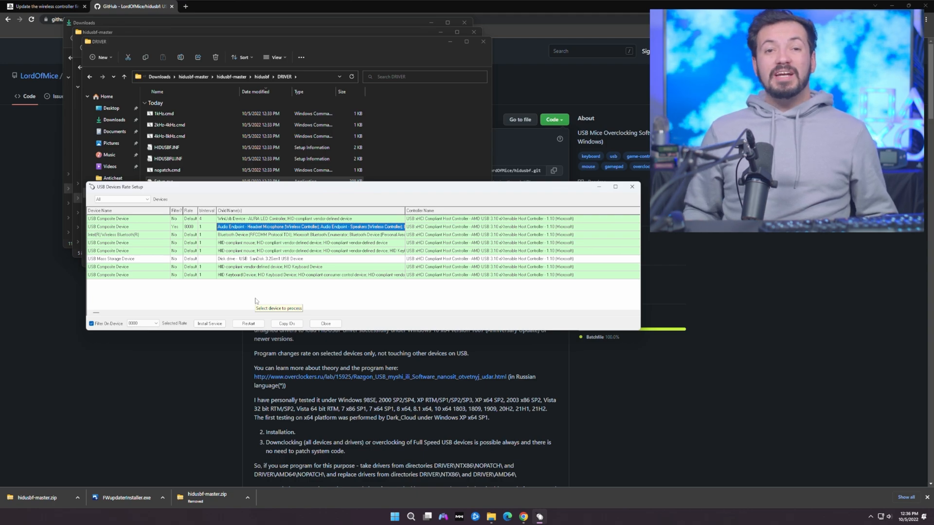